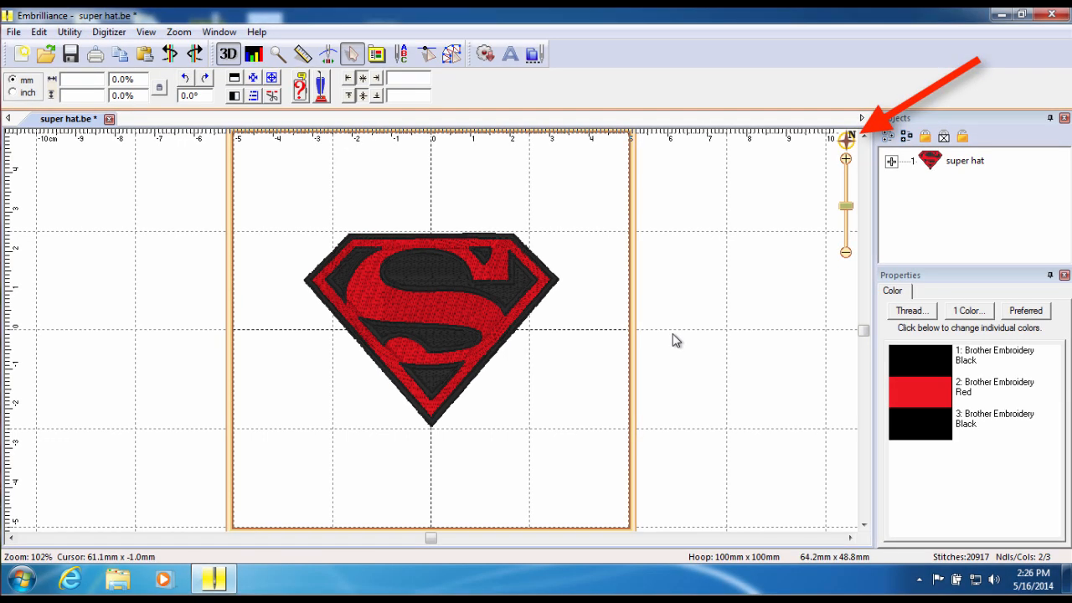
{"action": "mouse_move", "coordinate": [821, 179]}
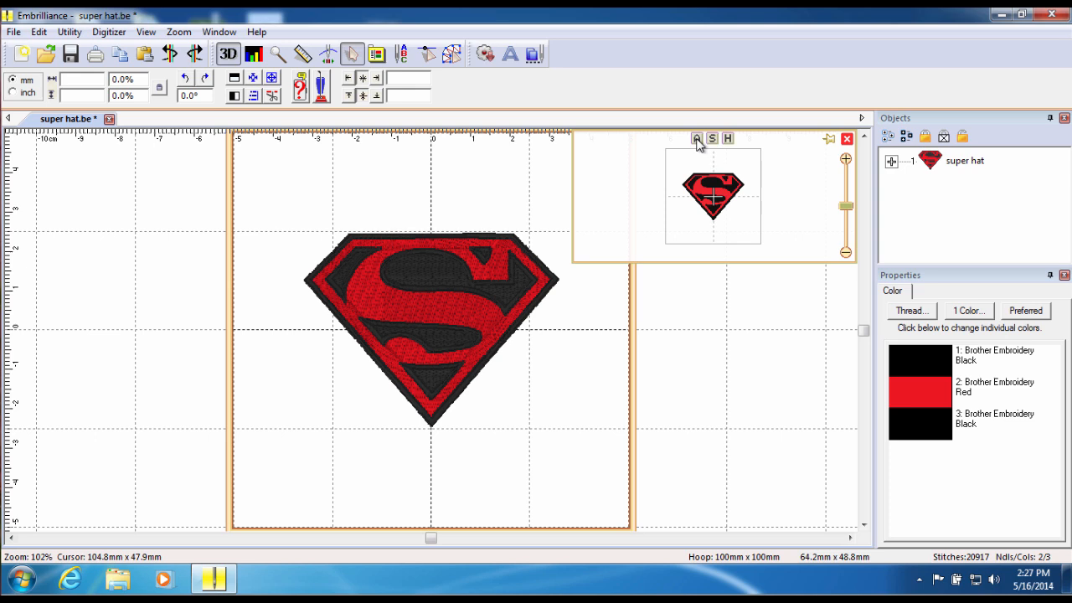
Step: Zoom in to about 205% so the Superman shield fills the view
{"action": "left_click", "coordinate": [254, 54]}
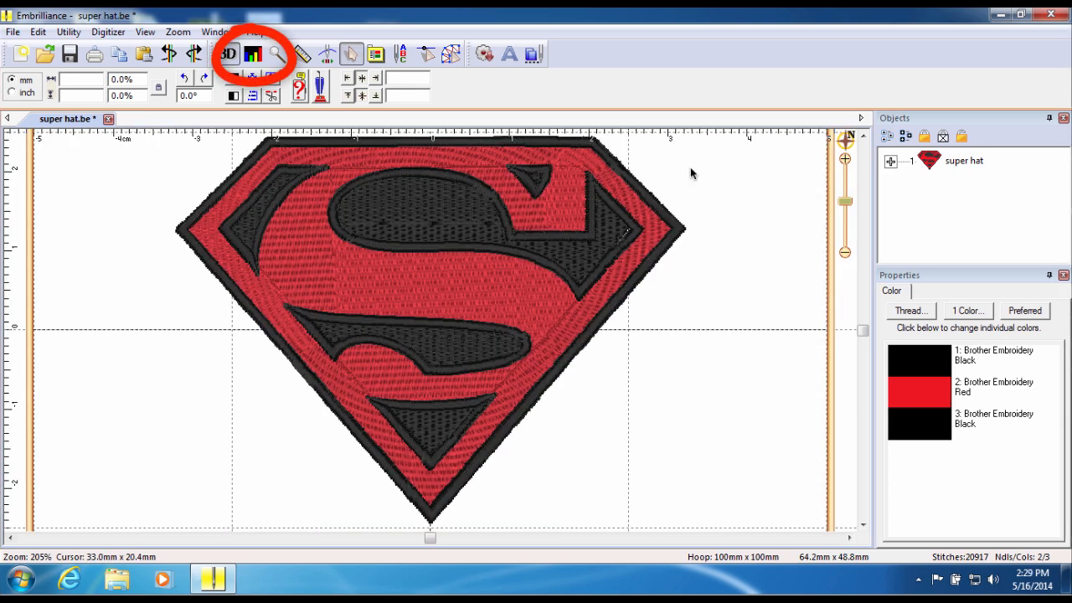
{"action": "mouse_move", "coordinate": [253, 53]}
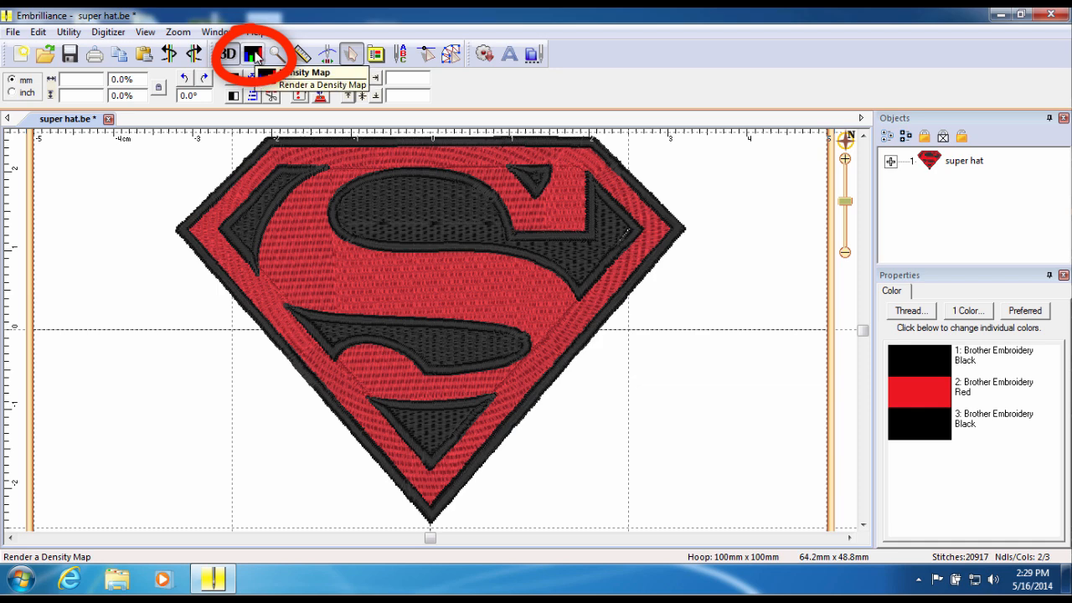
Step: Render the shield as a density map, reducing stitches from 20,917 to 13,488
{"action": "left_click", "coordinate": [253, 54]}
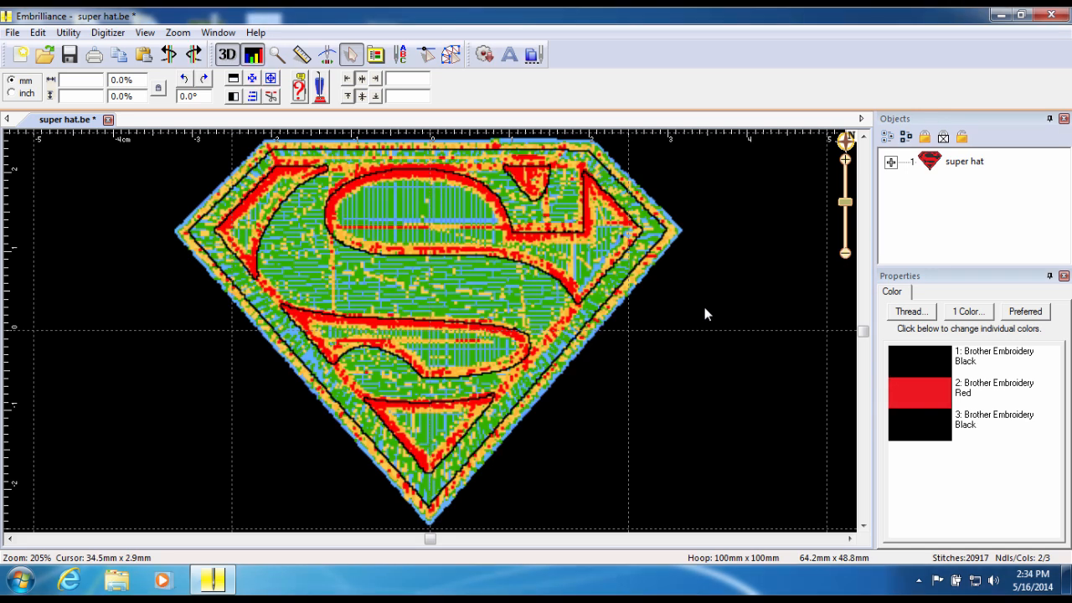
{"action": "mouse_move", "coordinate": [453, 189]}
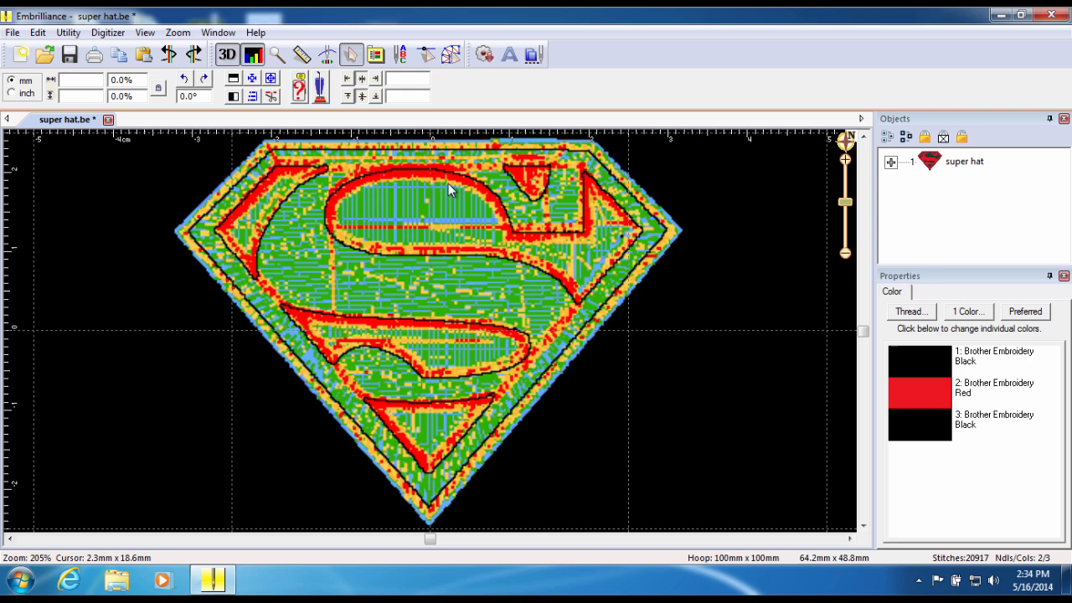
{"action": "mouse_move", "coordinate": [299, 87]}
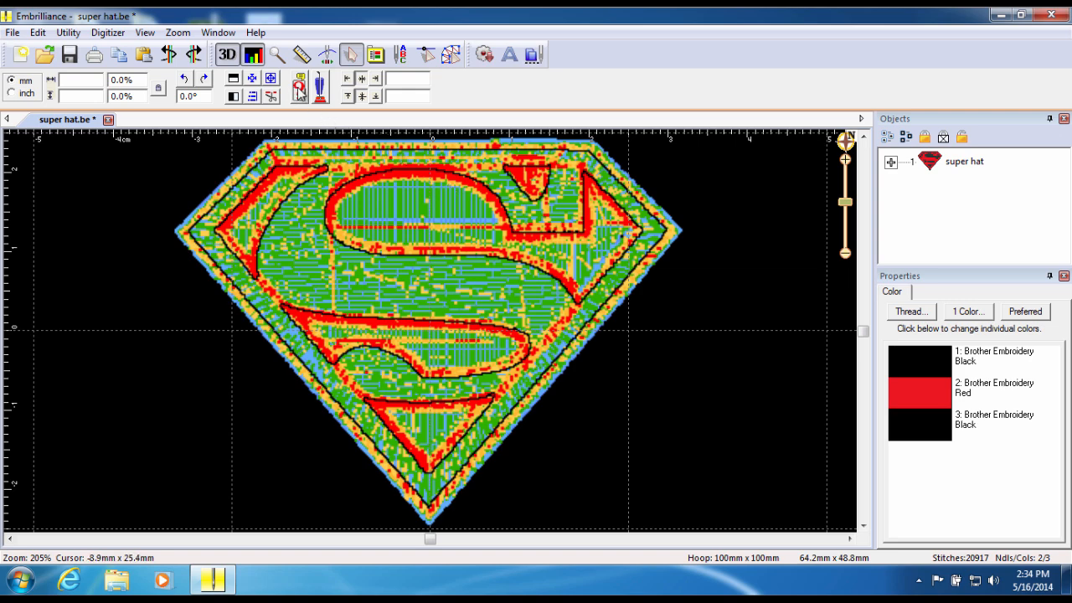
{"action": "left_click", "coordinate": [299, 87]}
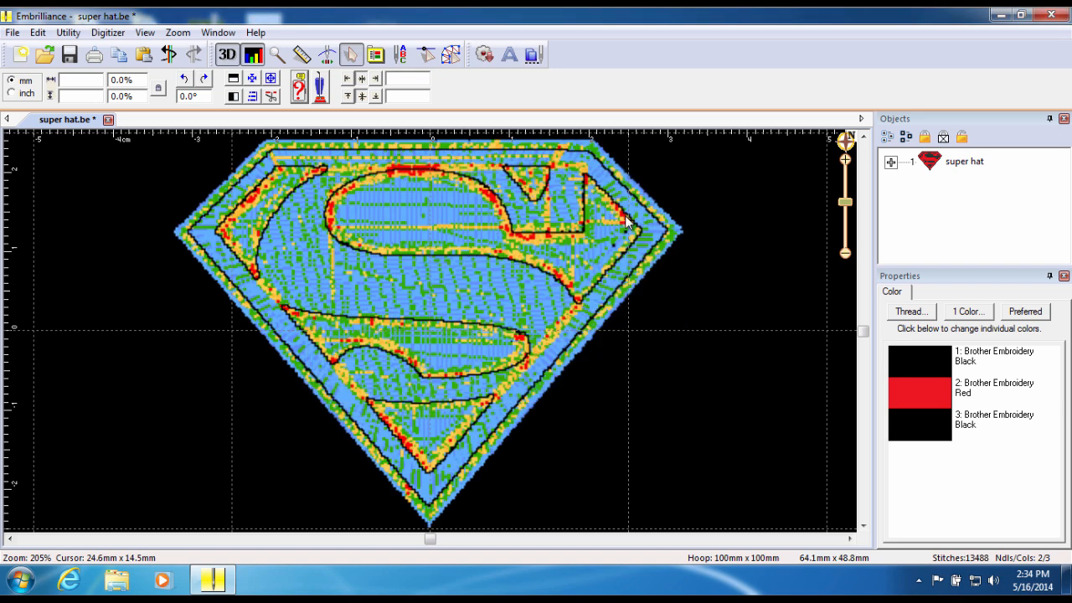
{"action": "mouse_move", "coordinate": [686, 247]}
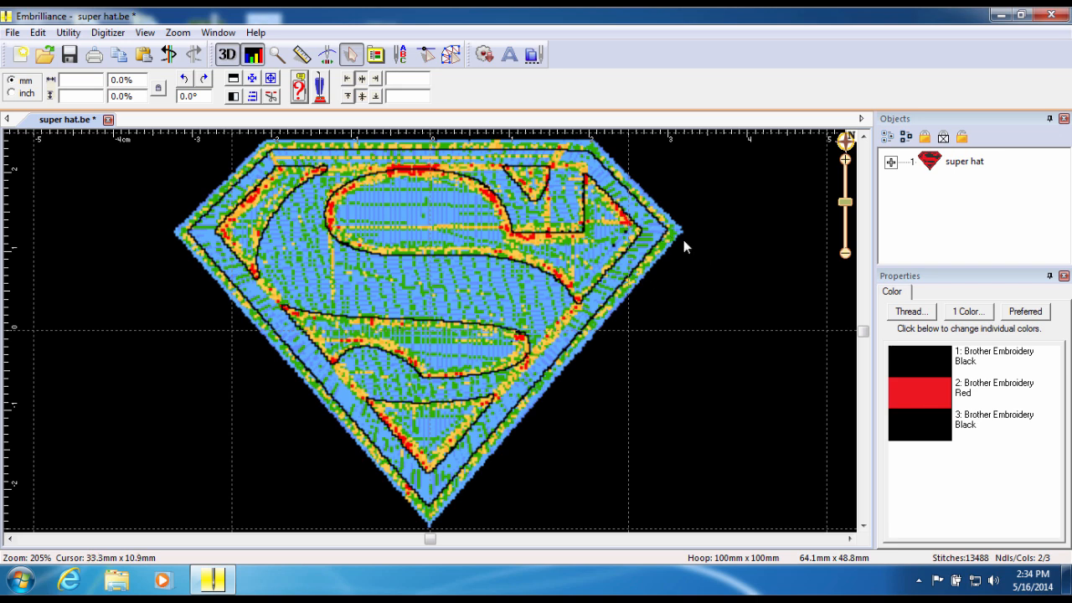
{"action": "mouse_move", "coordinate": [725, 271]}
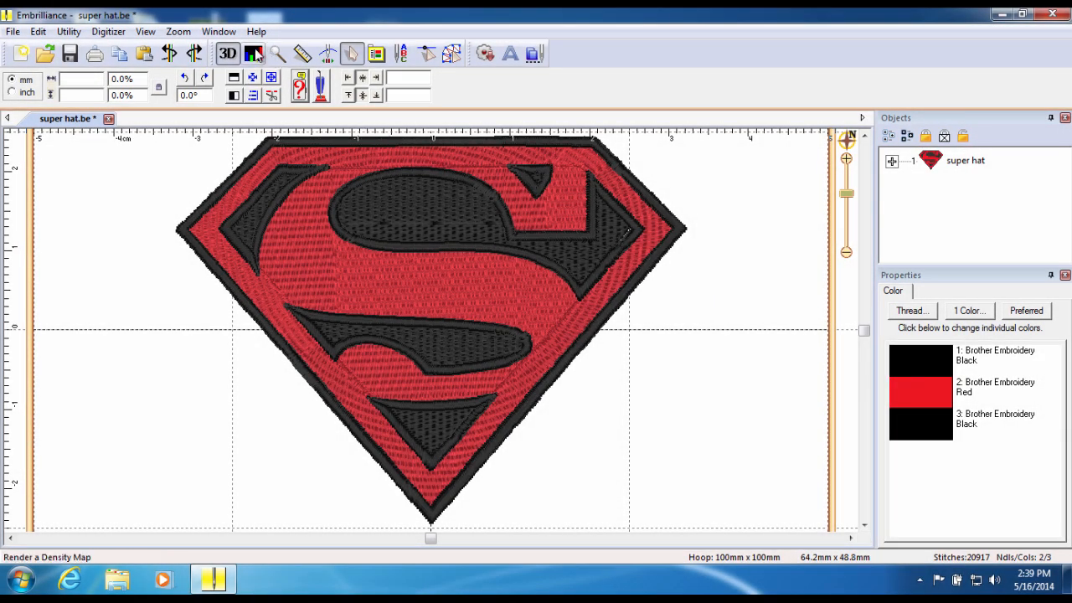
Step: Cycle the density map button to the green wireframe stitch view at 20,917 stitches
{"action": "left_click", "coordinate": [253, 53]}
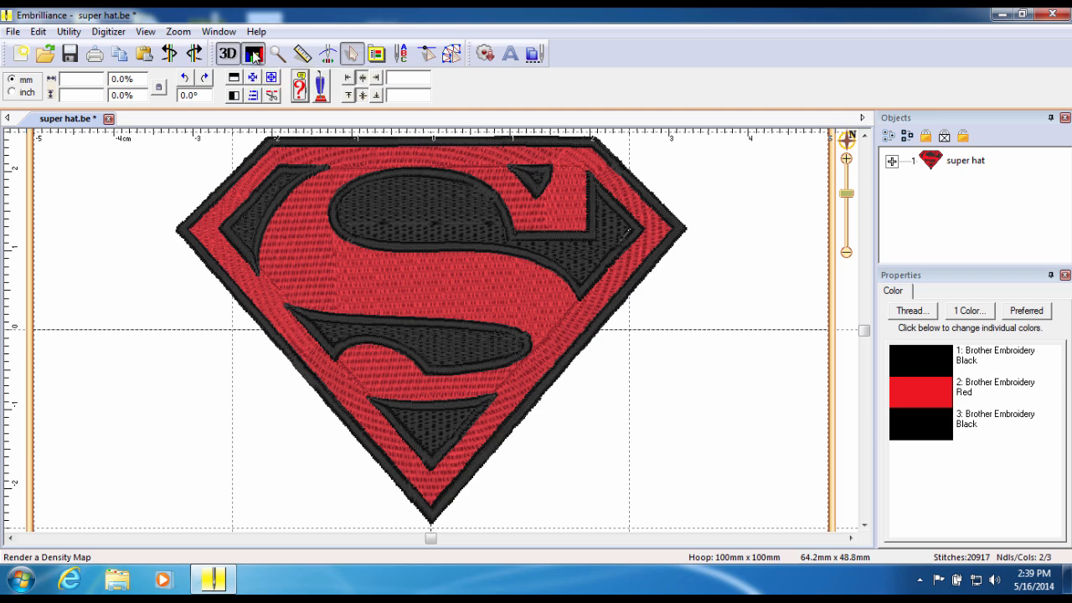
{"action": "left_click", "coordinate": [254, 53]}
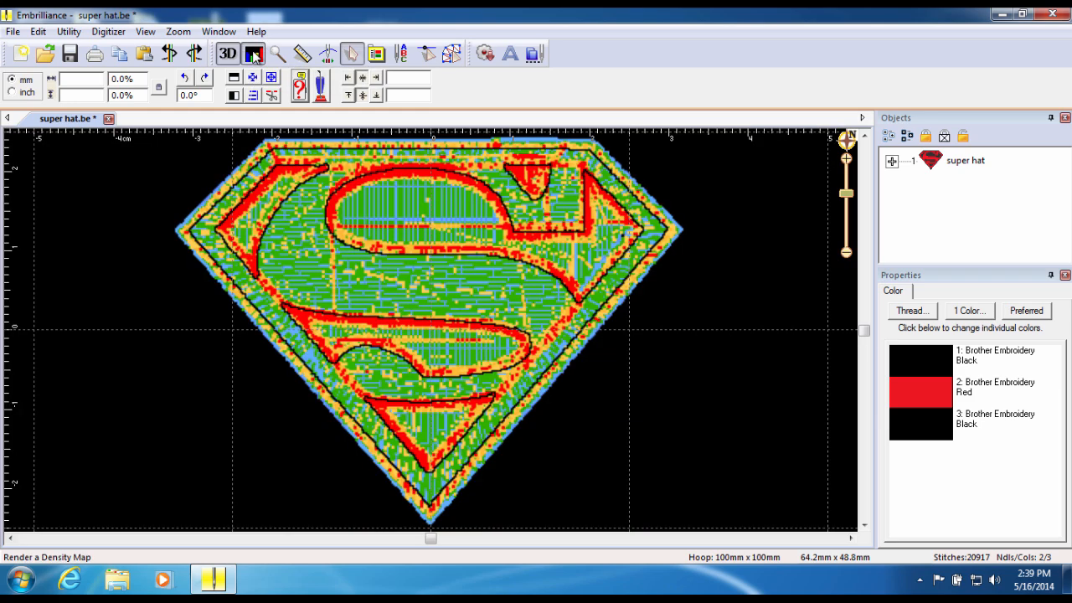
{"action": "left_click", "coordinate": [227, 54]}
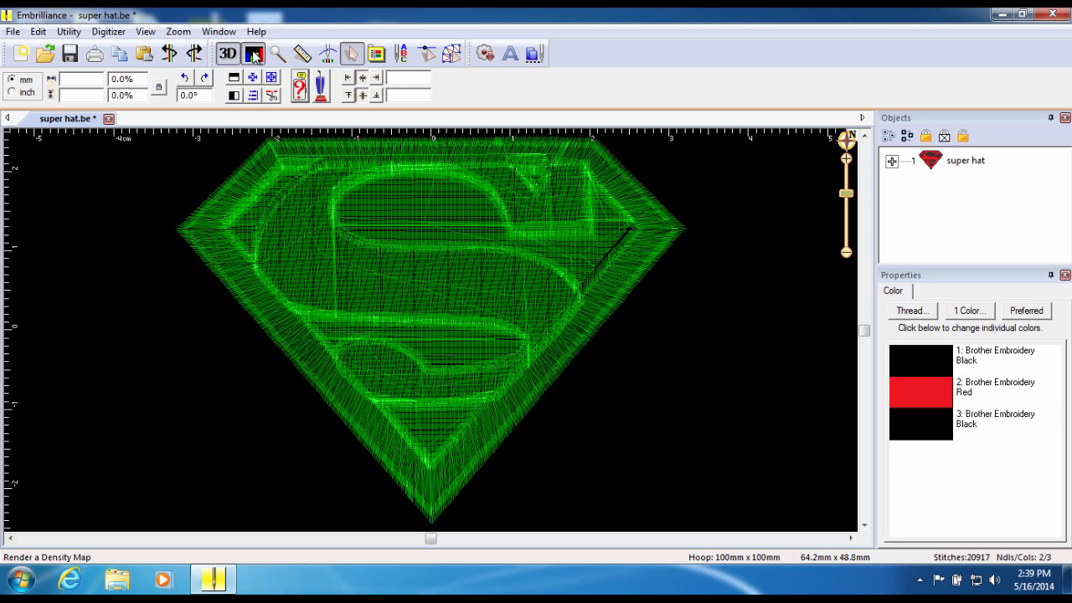
Step: Zoom to about 917% on the lower S curve to inspect underlay stitches
{"action": "left_click", "coordinate": [254, 54]}
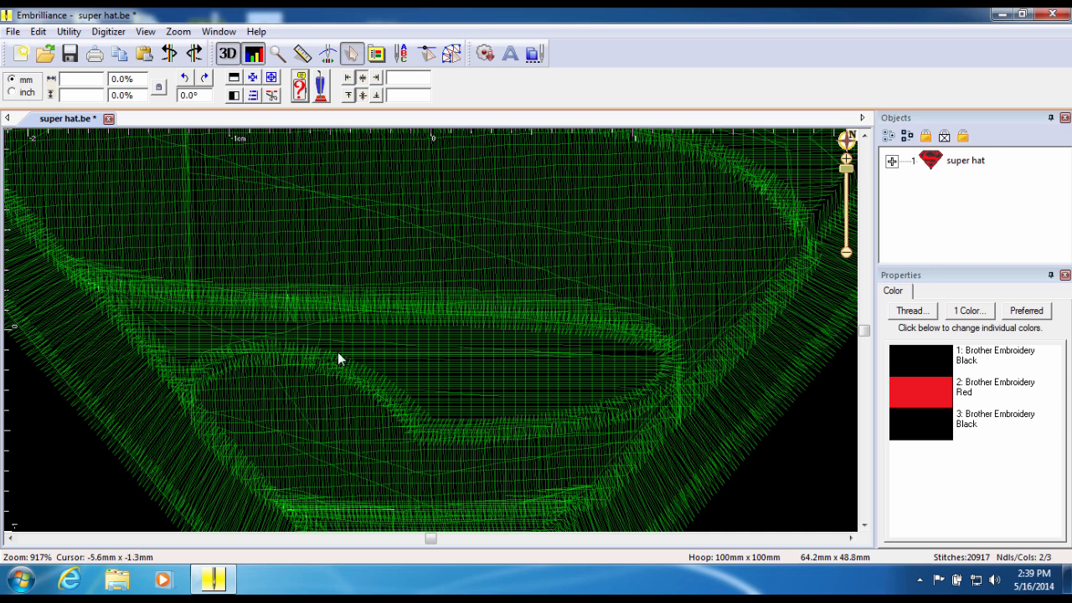
{"action": "mouse_move", "coordinate": [155, 421]}
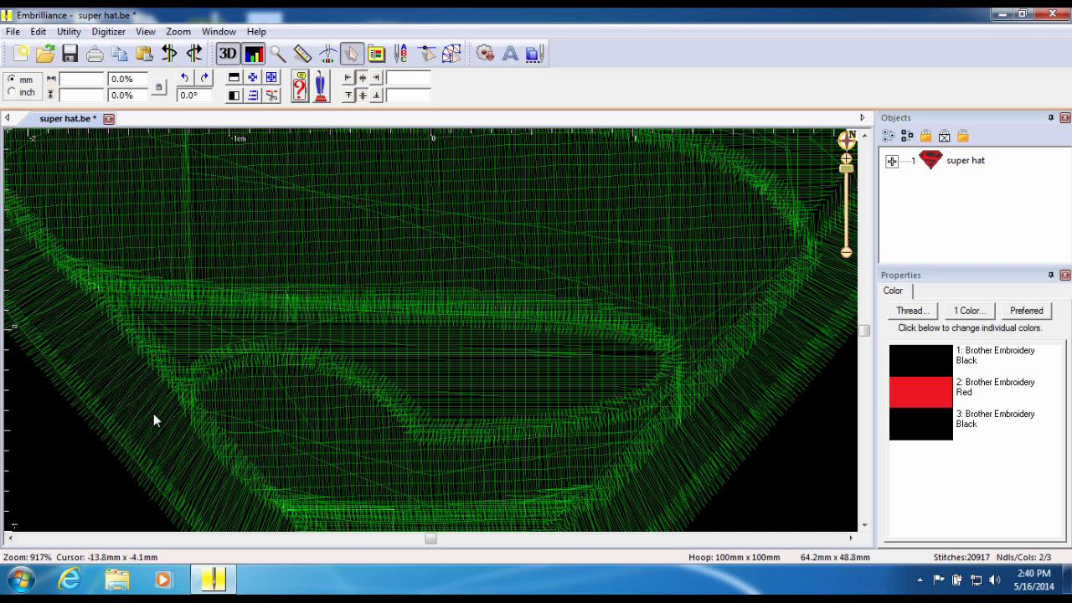